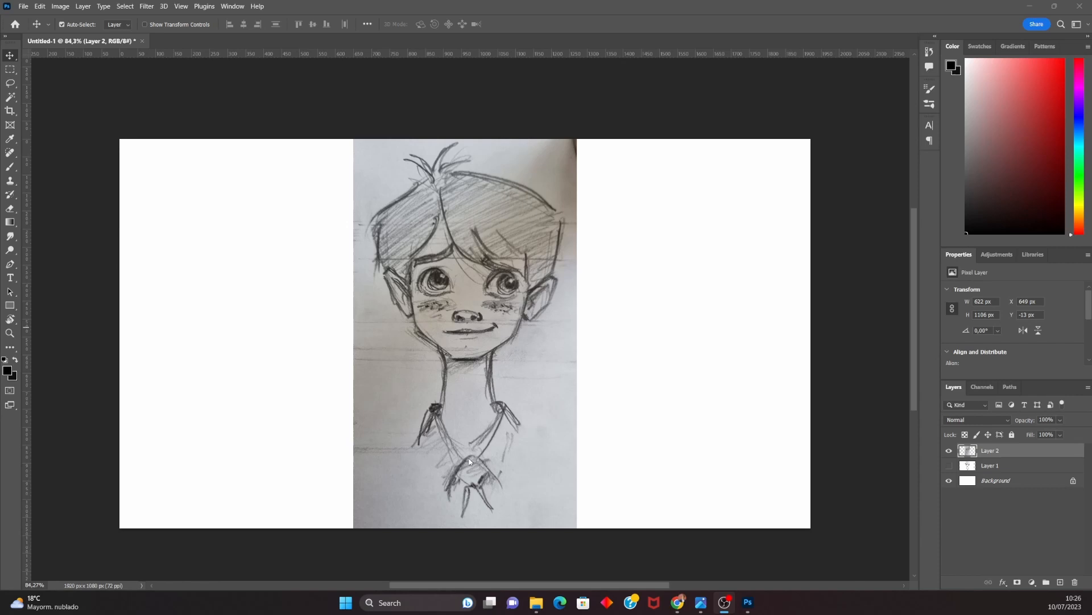
{"action": "mouse_move", "coordinate": [358, 342]}
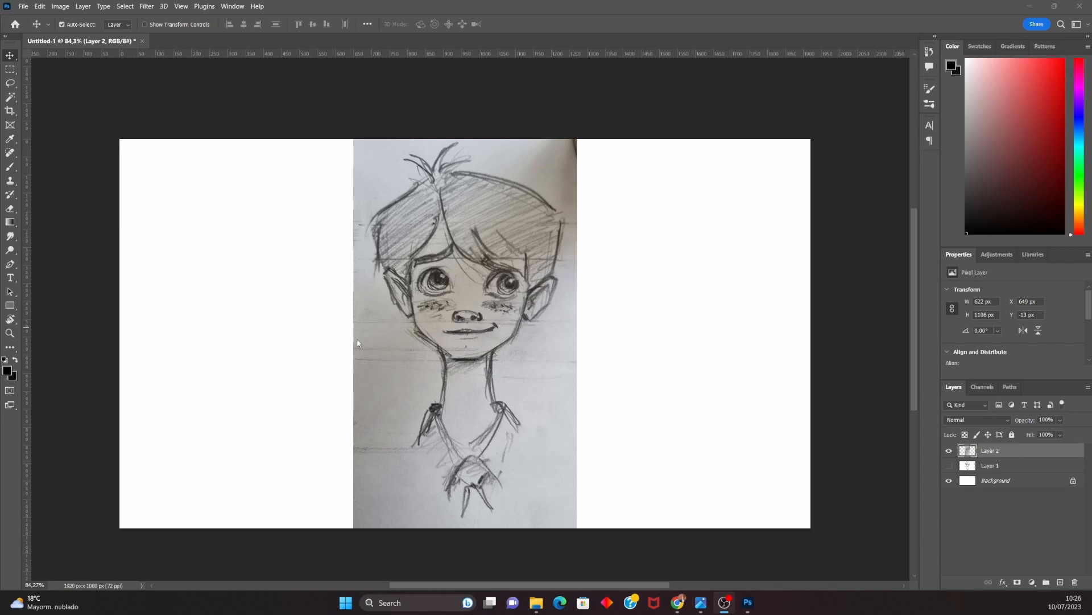
{"action": "mouse_move", "coordinate": [434, 364]}
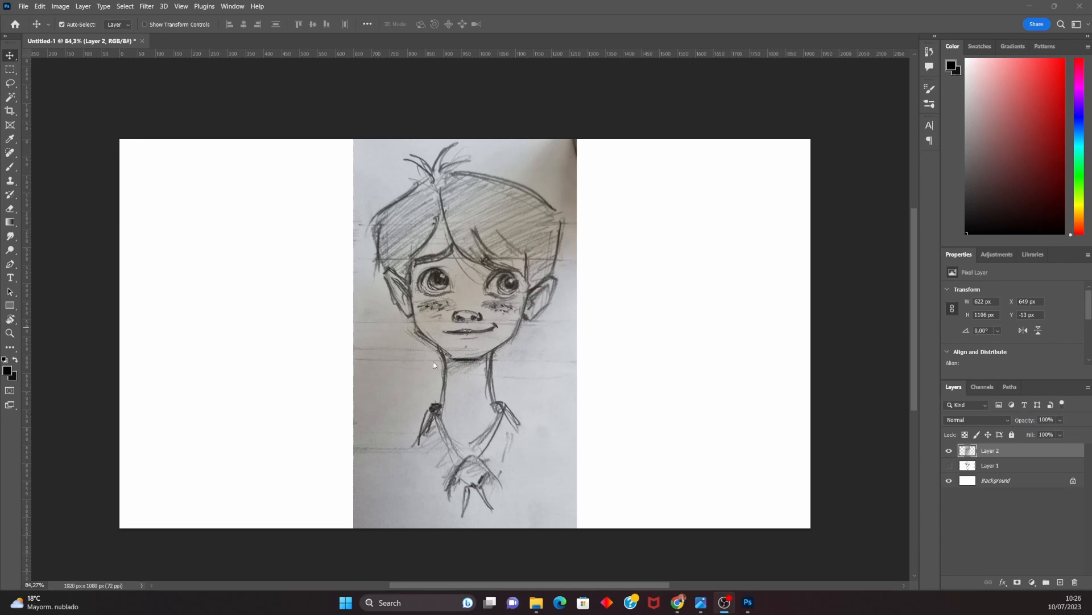
{"action": "mouse_move", "coordinate": [504, 166]}
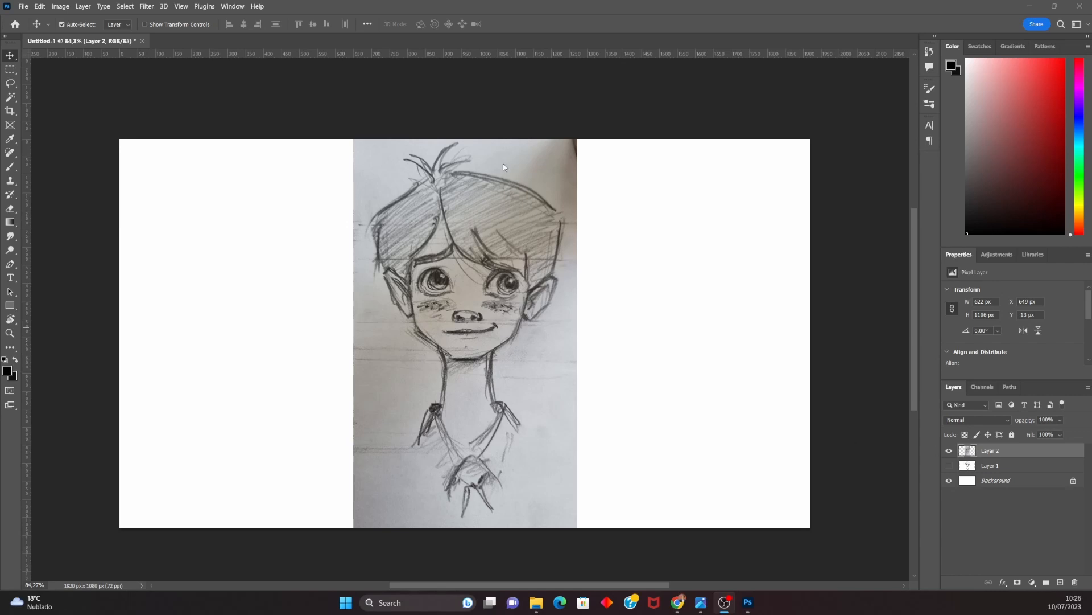
{"action": "mouse_move", "coordinate": [483, 358]}
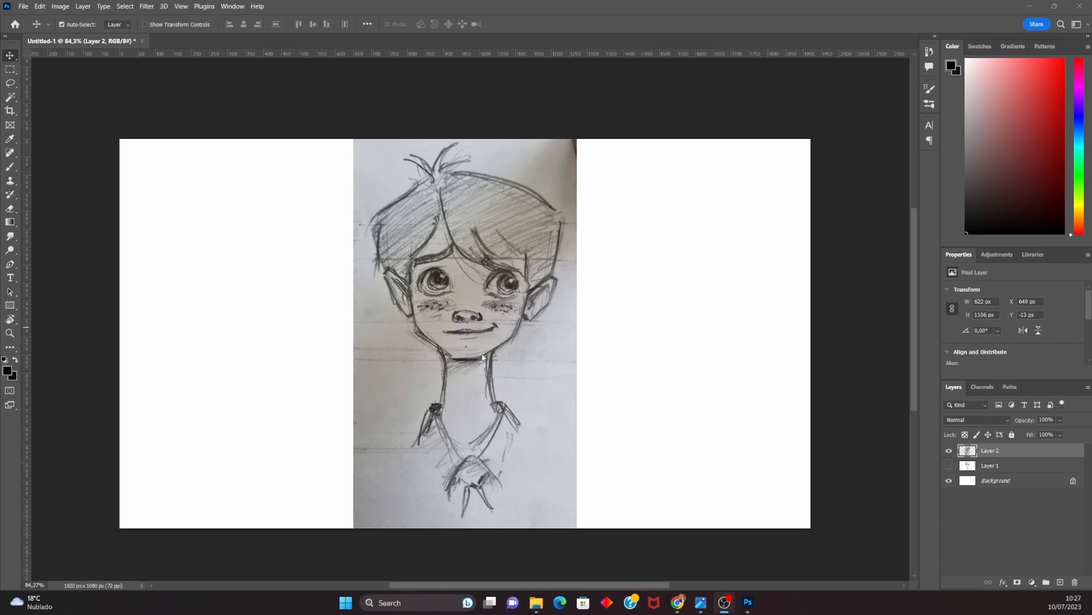
{"action": "mouse_move", "coordinate": [982, 461]}
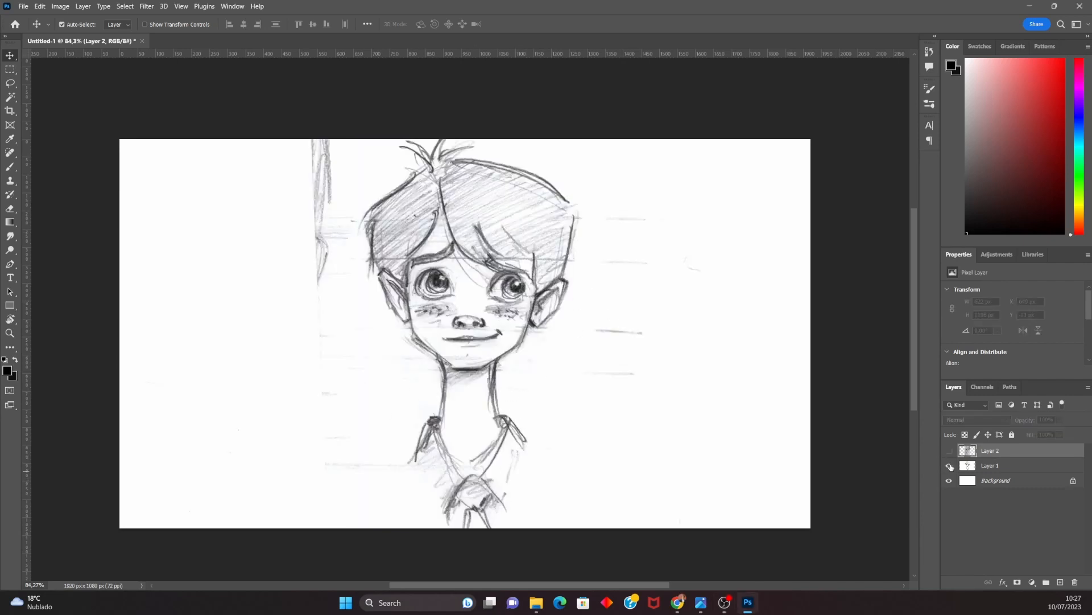
Add a Levels adjustment at 55 / 1.60 / 183 above the photographed sketch layer.
{"action": "left_click", "coordinate": [949, 451]}
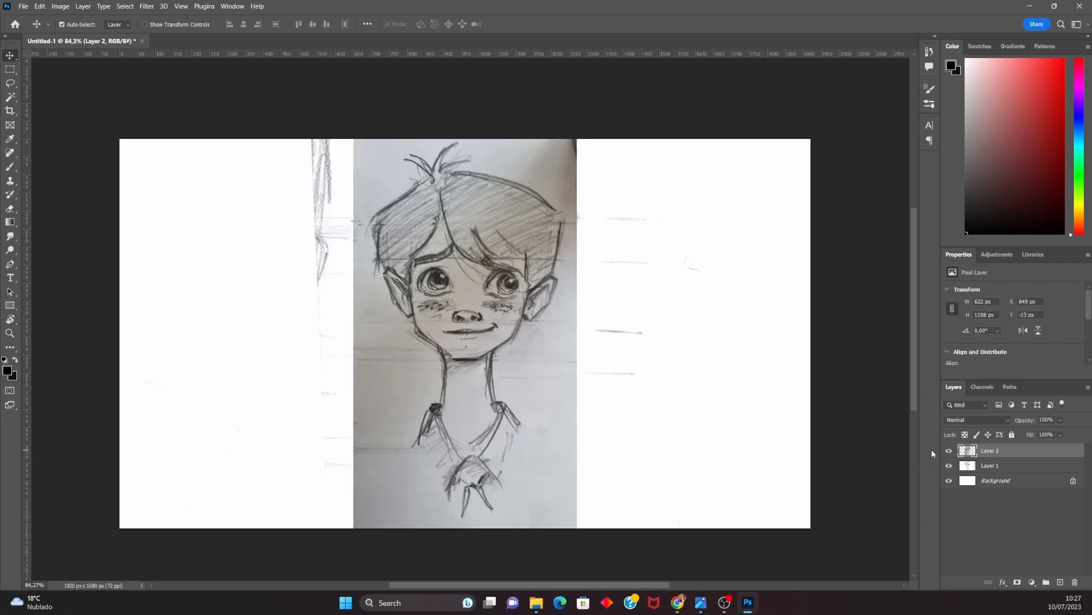
{"action": "left_click", "coordinate": [948, 466]}
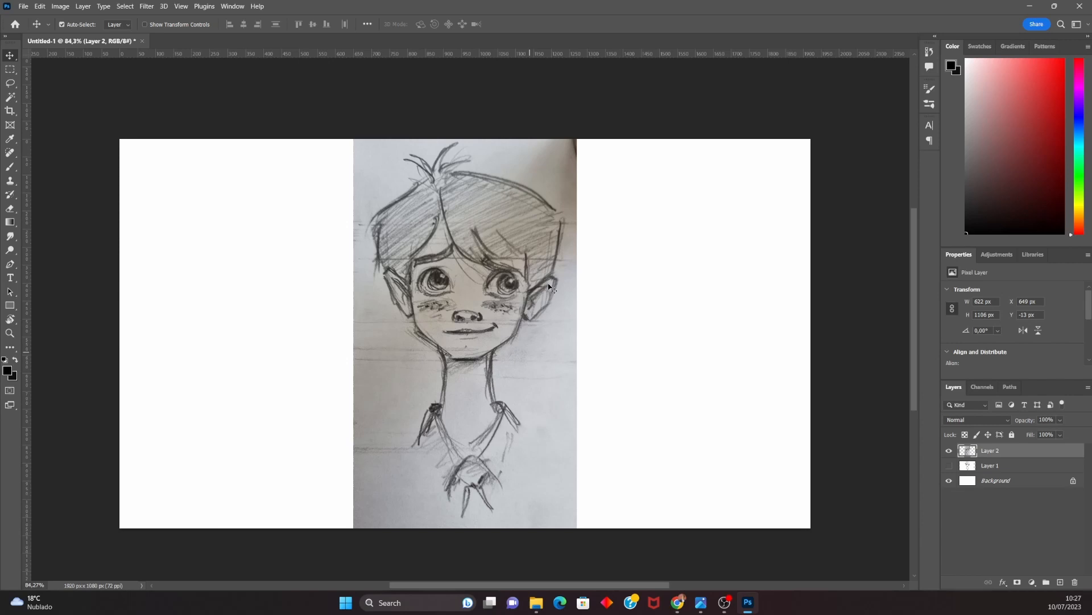
{"action": "mouse_move", "coordinate": [433, 419]}
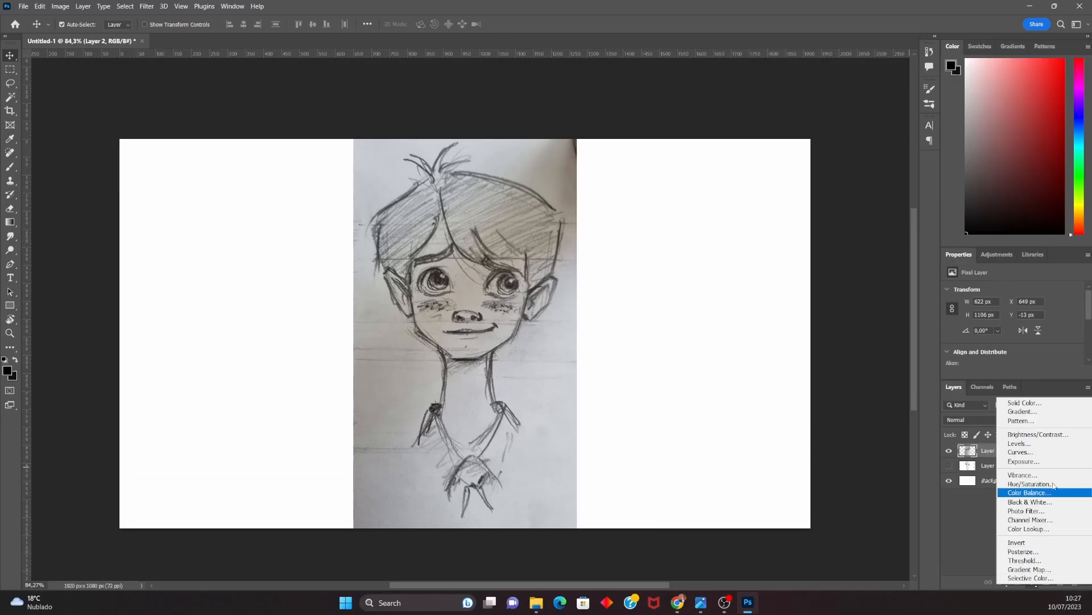
{"action": "mouse_move", "coordinate": [1028, 445]}
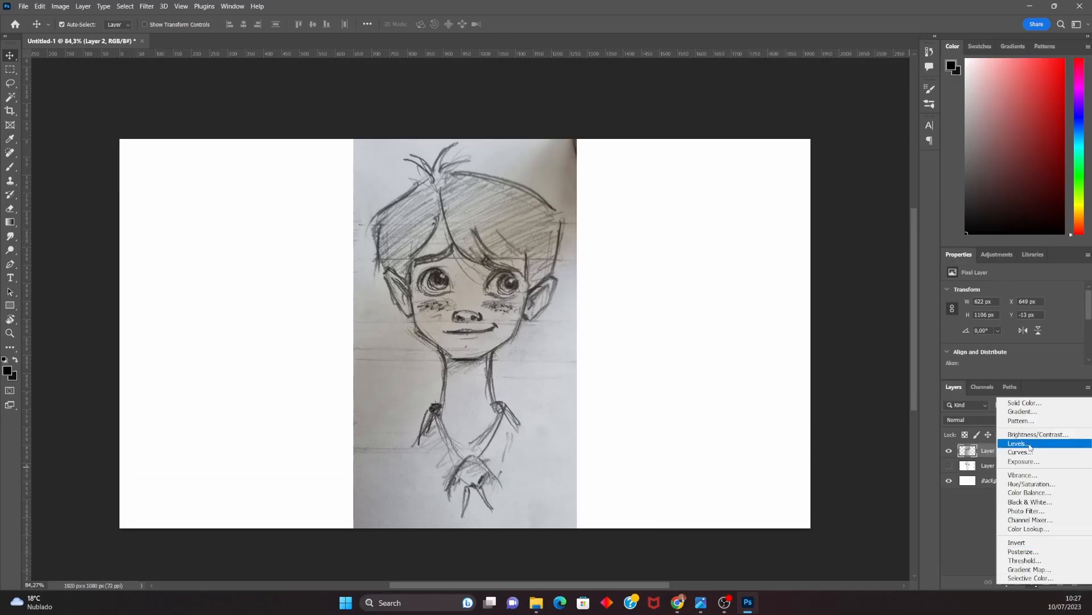
{"action": "left_click", "coordinate": [1019, 443]}
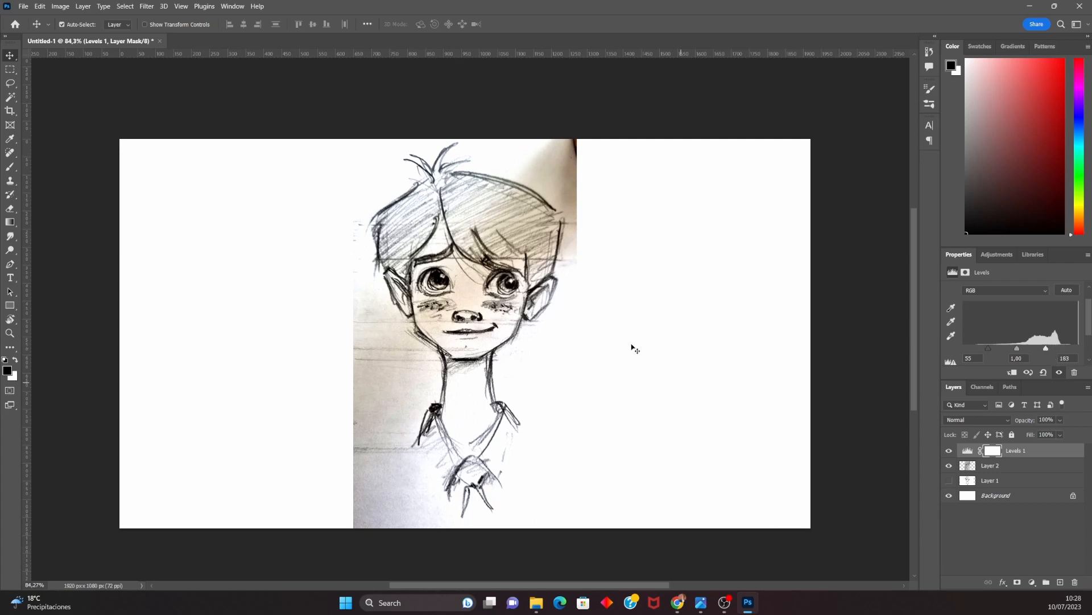
{"action": "mouse_move", "coordinate": [631, 116]}
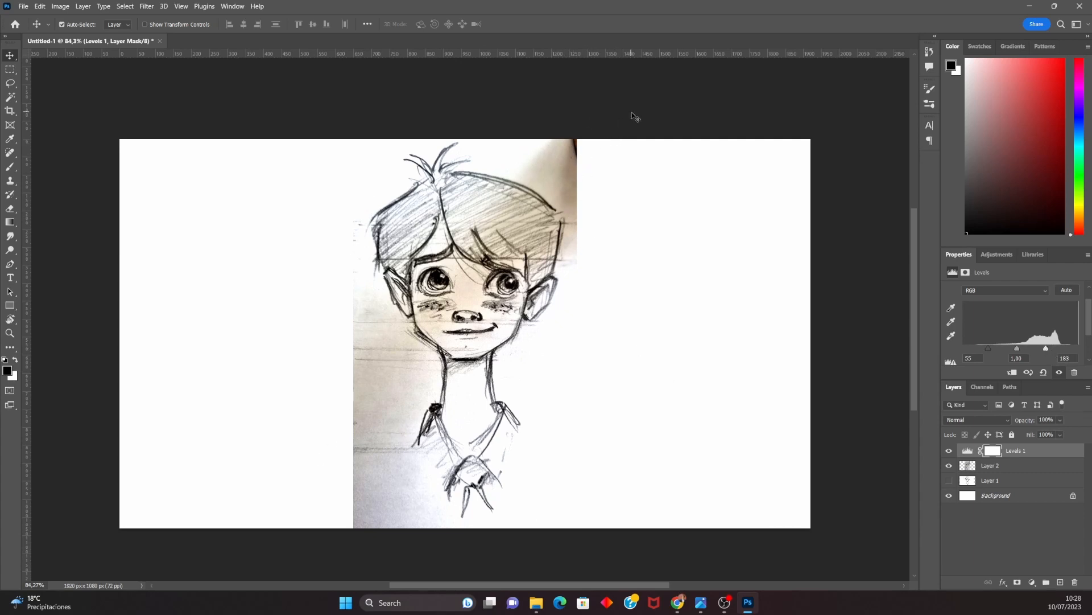
{"action": "mouse_move", "coordinate": [271, 528]}
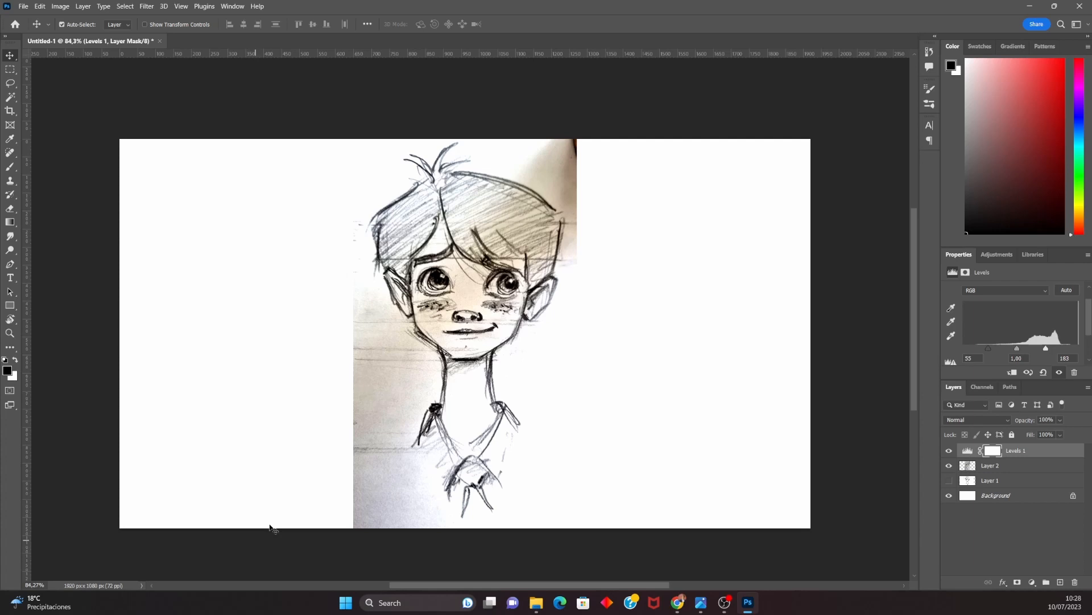
{"action": "mouse_move", "coordinate": [473, 163]}
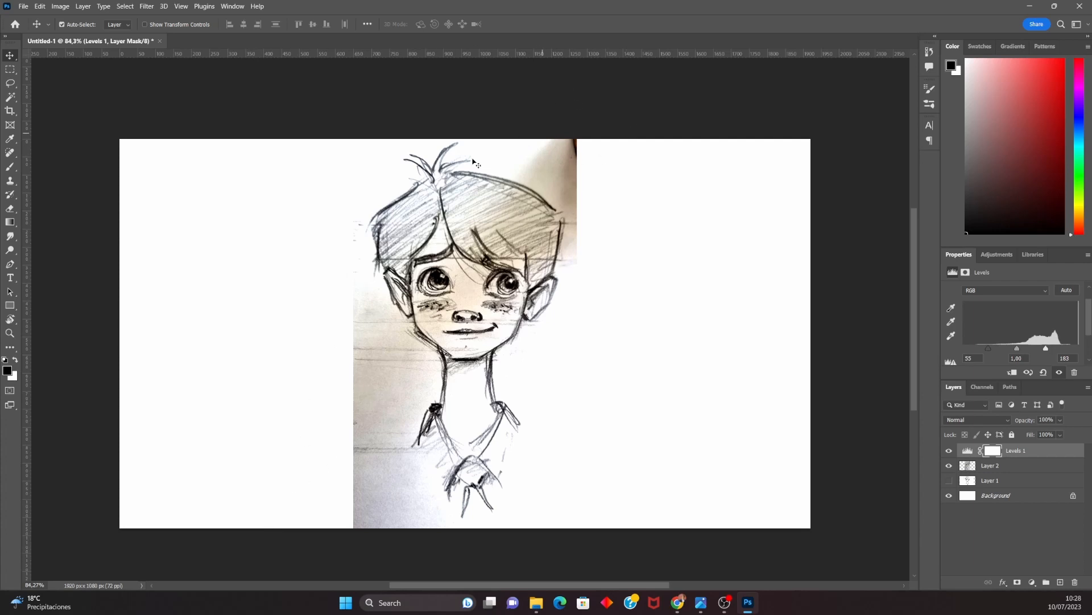
{"action": "mouse_move", "coordinate": [551, 135]}
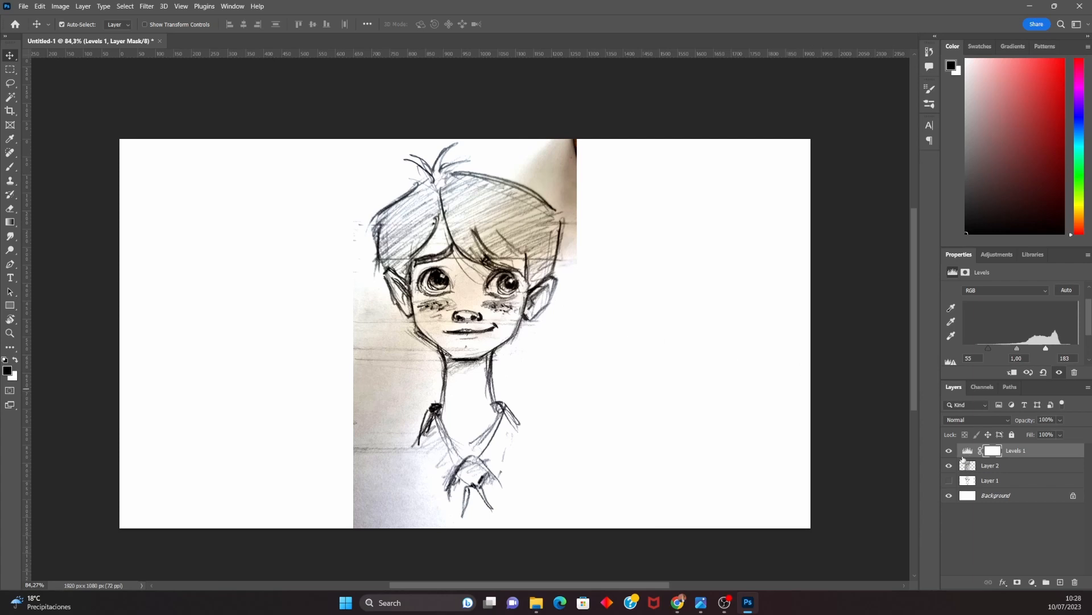
Merge the Levels 1 adjustment and the sketch layer into one Levels 1 pixel layer.
{"action": "left_click", "coordinate": [1017, 450]}
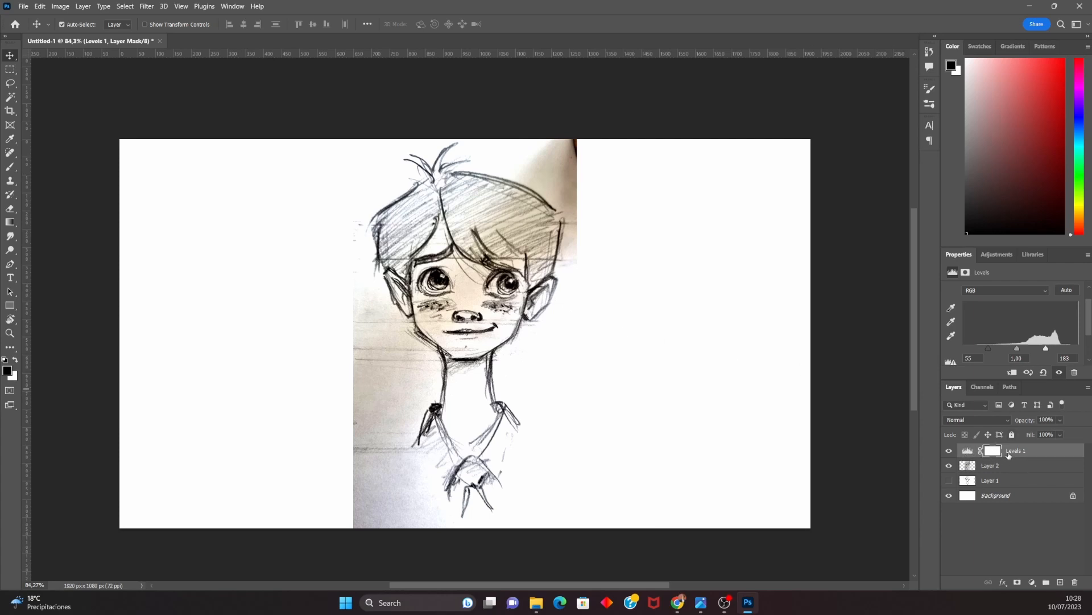
{"action": "mouse_move", "coordinate": [1023, 458]}
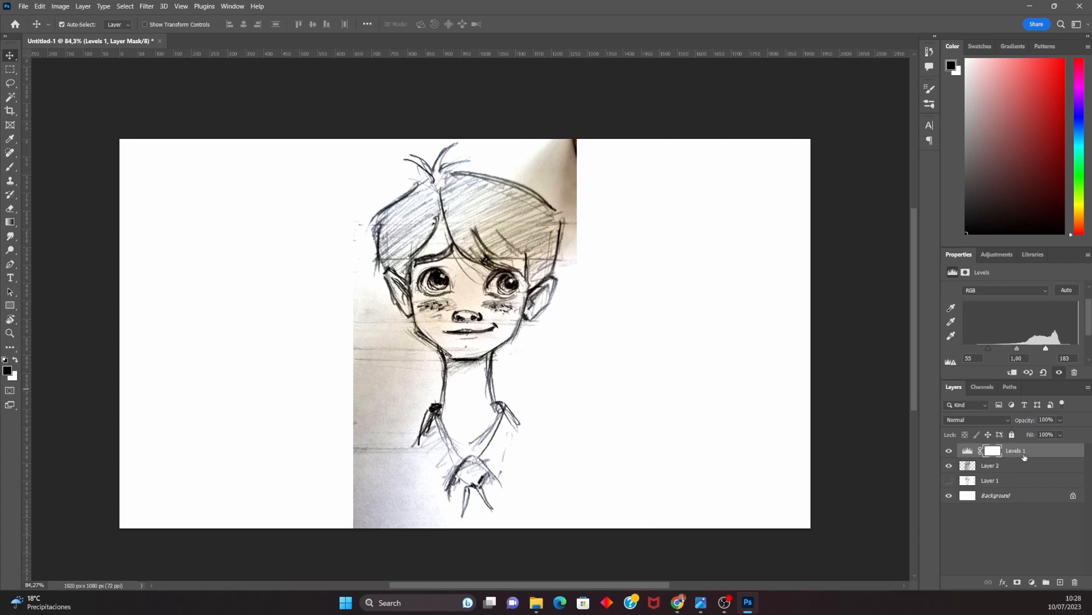
{"action": "left_click", "coordinate": [989, 465]}
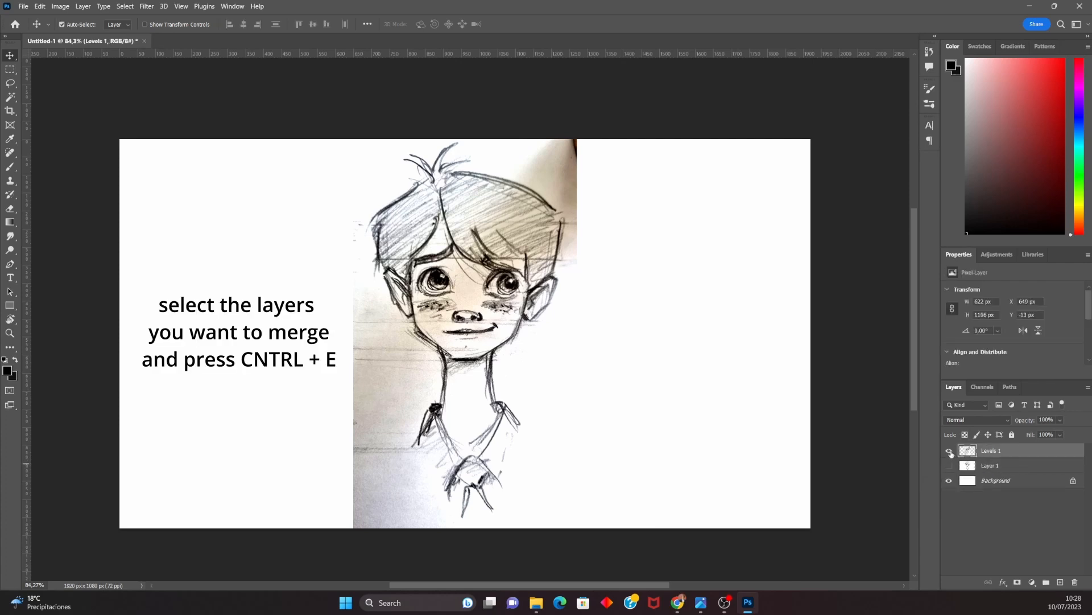
{"action": "left_click", "coordinate": [948, 450]}
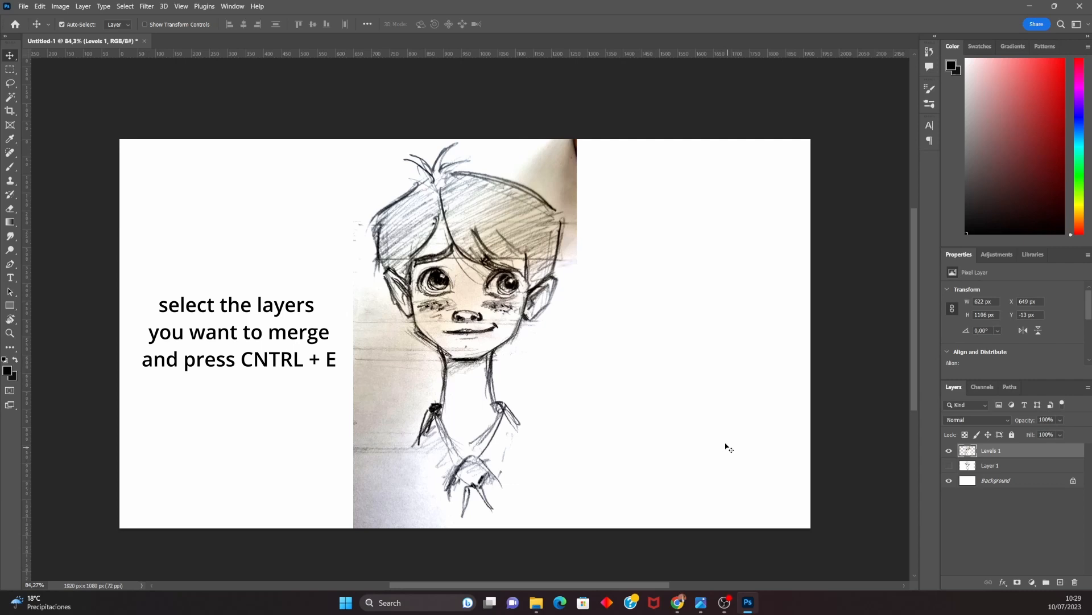
{"action": "left_click", "coordinate": [126, 7]}
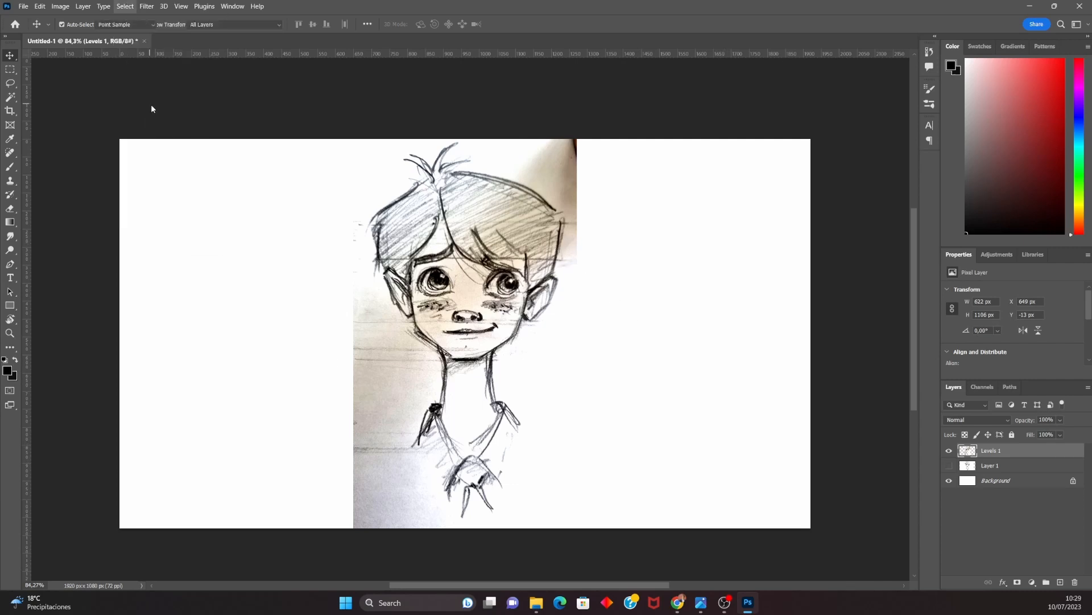
Select the pencil strokes with Color Range at fuzziness 189 and mask out the paper.
{"action": "left_click", "coordinate": [125, 7]}
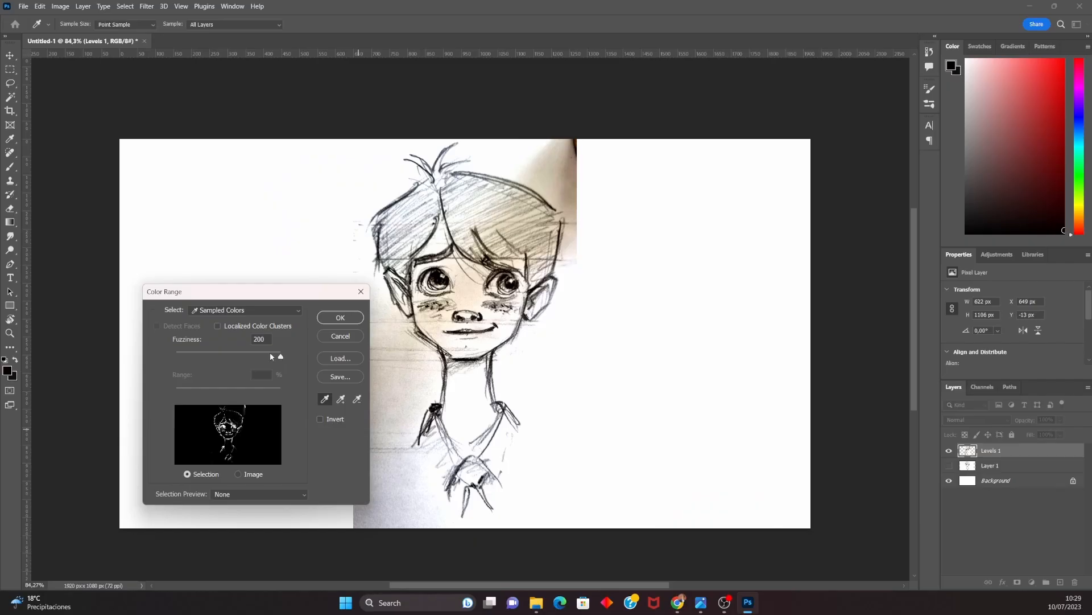
{"action": "mouse_move", "coordinate": [285, 361]}
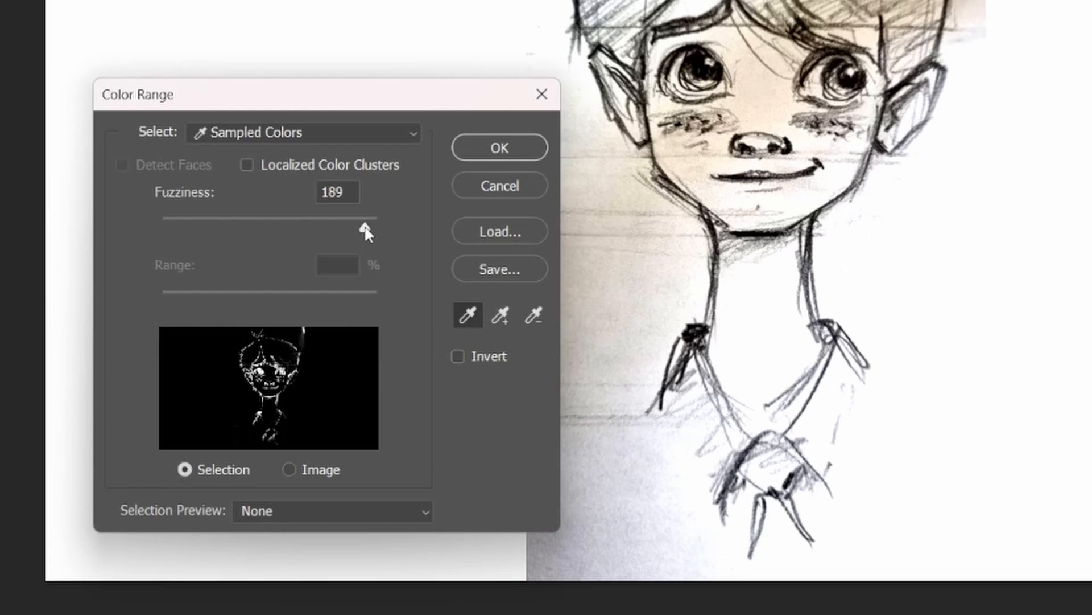
{"action": "left_click_drag", "start_coordinate": [364, 227], "coordinate": [314, 227]}
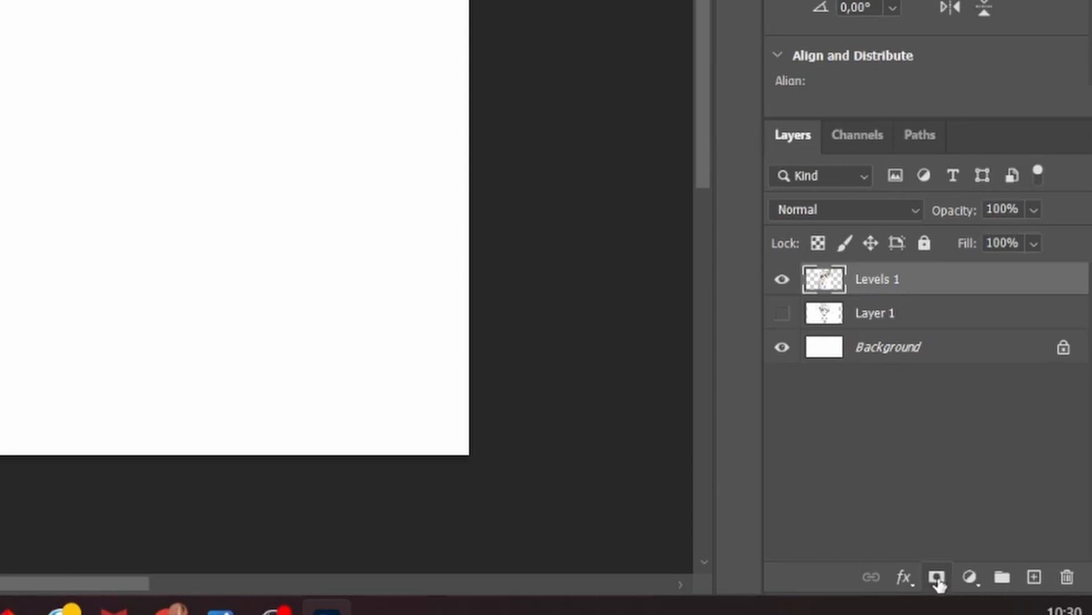
{"action": "left_click", "coordinate": [937, 576]}
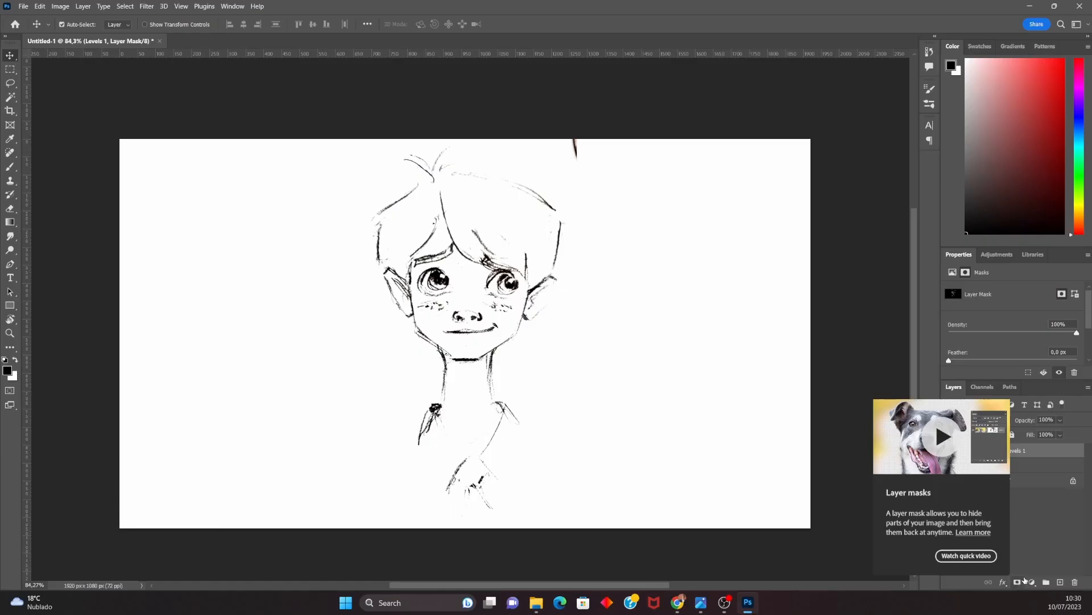
{"action": "mouse_move", "coordinate": [1027, 567]}
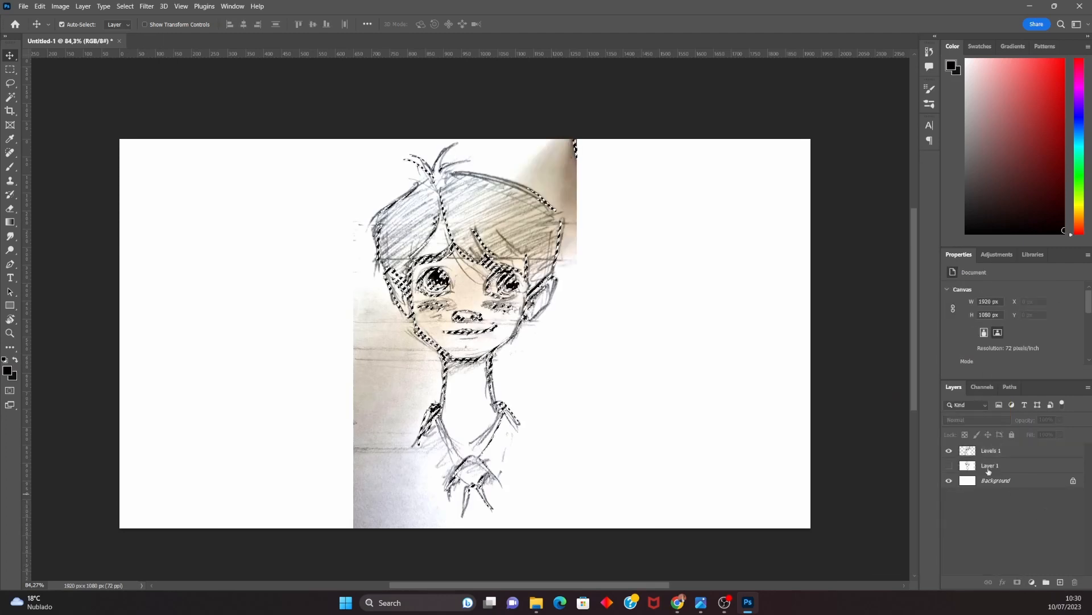
Reselect Levels 1's pencil lines with a Sampled Colors colour range and mask the grey paper.
{"action": "left_click", "coordinate": [991, 450]}
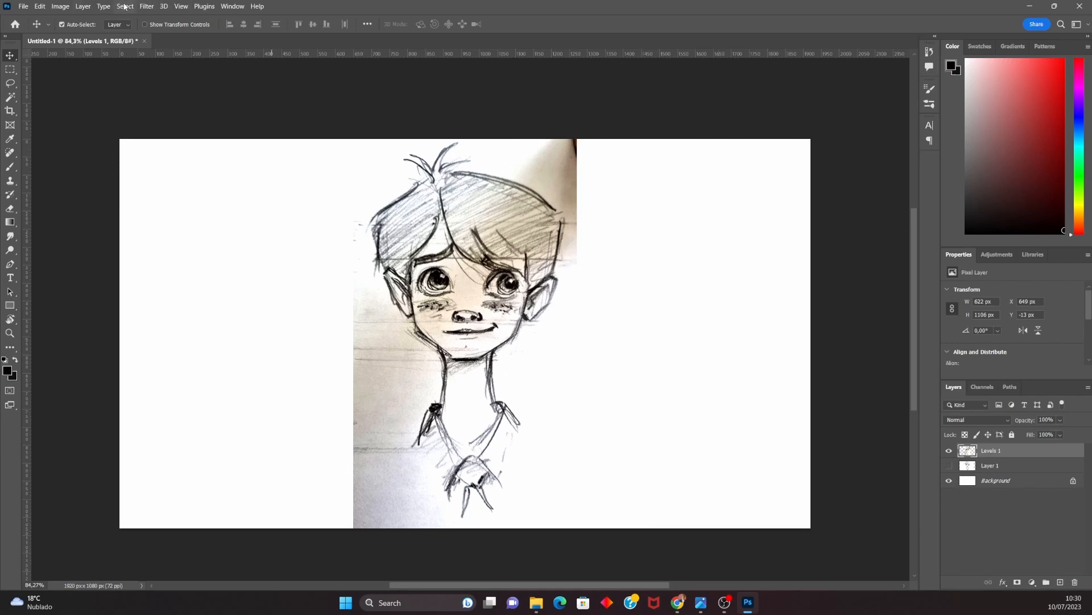
{"action": "left_click", "coordinate": [125, 7]}
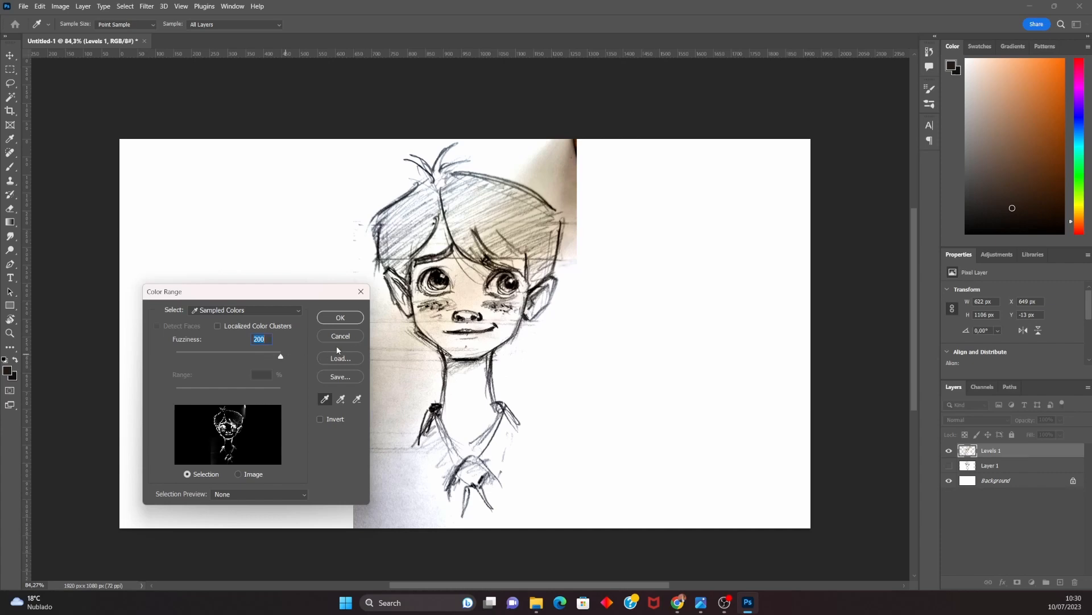
{"action": "left_click", "coordinate": [340, 317]}
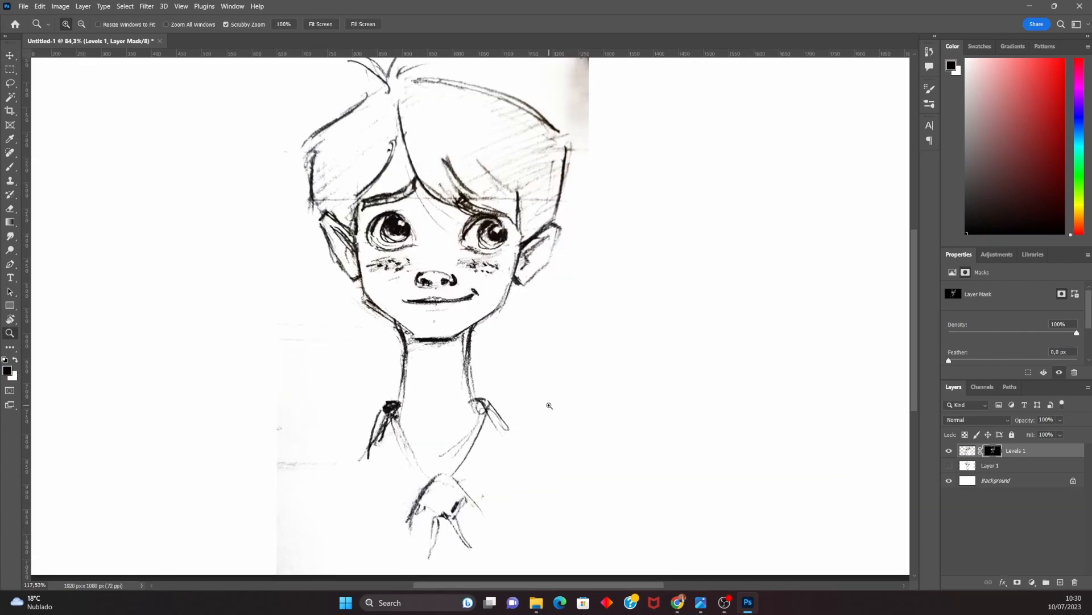
Bake the mask into Levels 1 via smart object and rasterize, then add a fresh reveal-all mask.
{"action": "right_click", "coordinate": [1015, 451]}
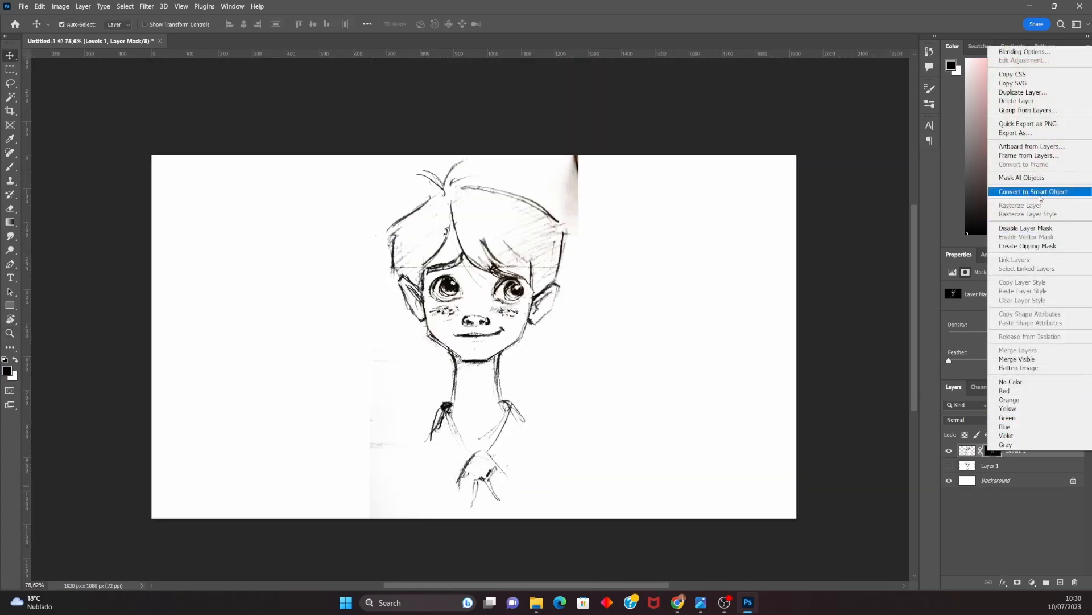
{"action": "left_click", "coordinate": [1034, 191]}
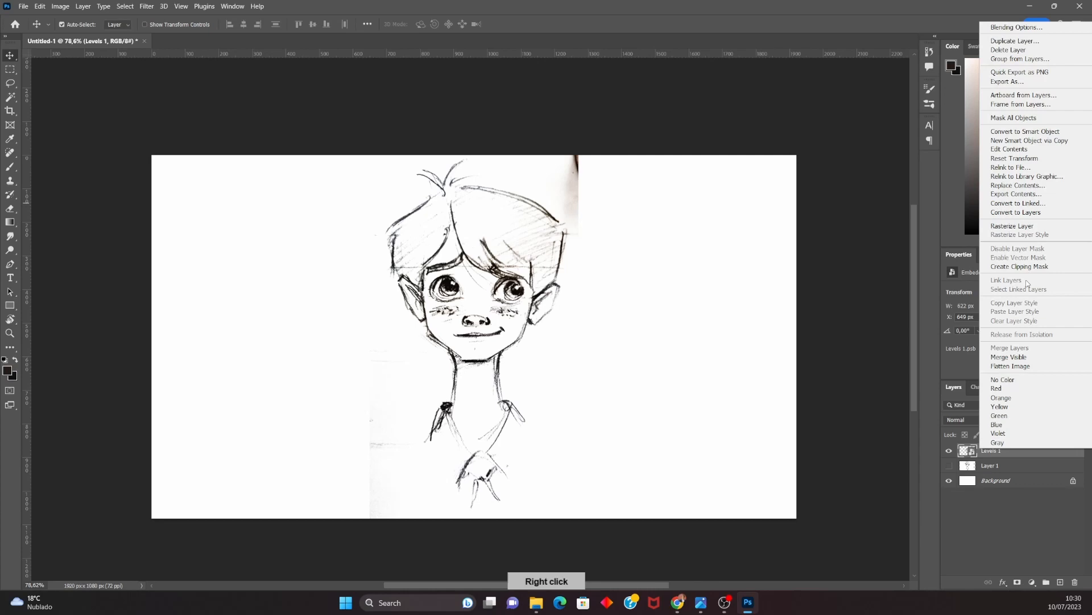
{"action": "left_click", "coordinate": [1012, 226]}
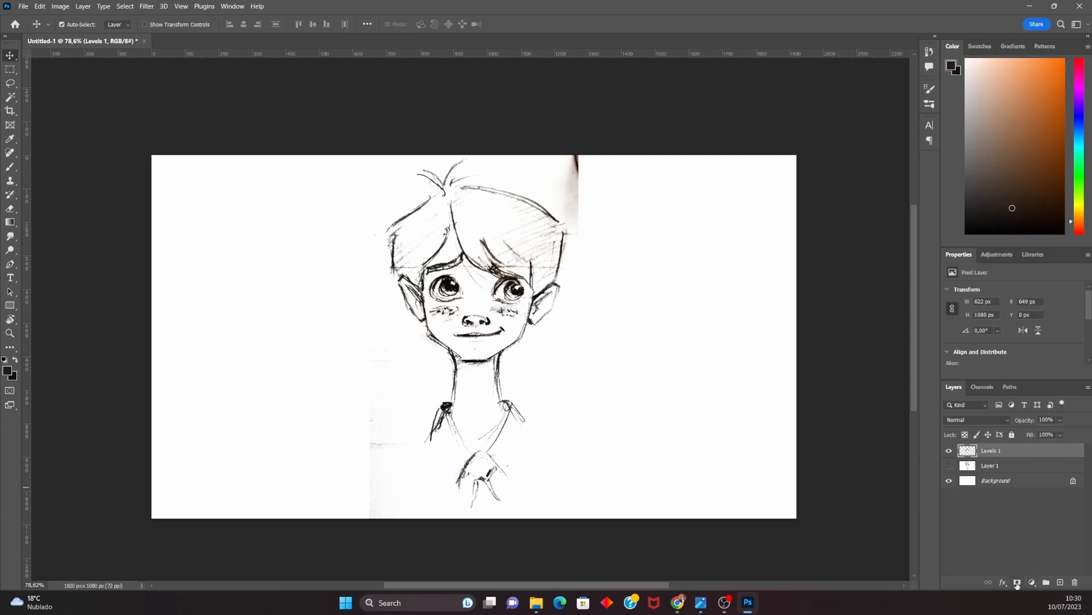
{"action": "left_click", "coordinate": [1016, 582]}
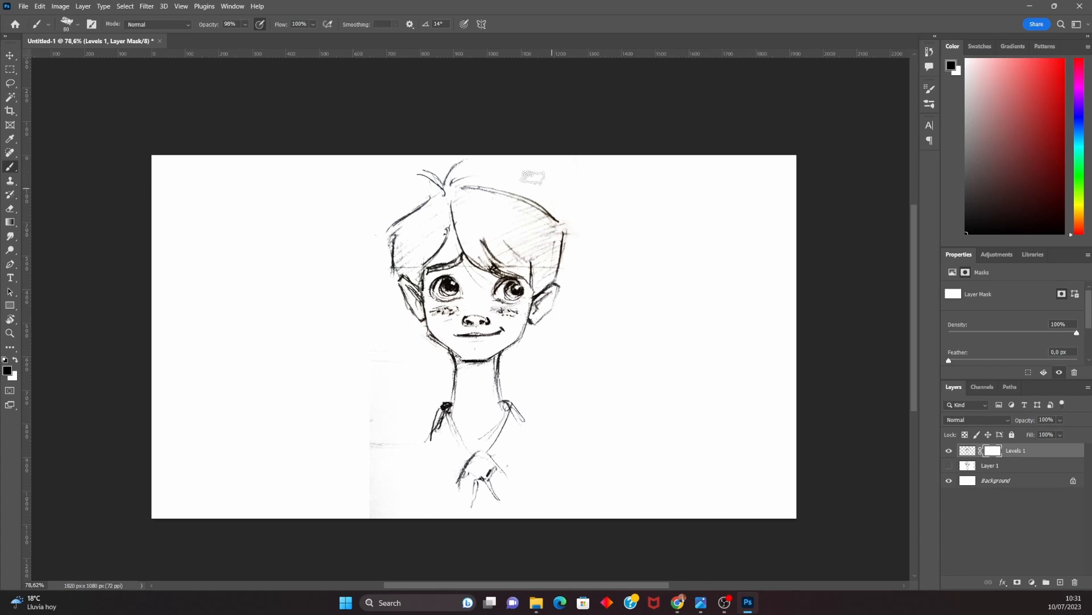
{"action": "mouse_move", "coordinate": [353, 139]}
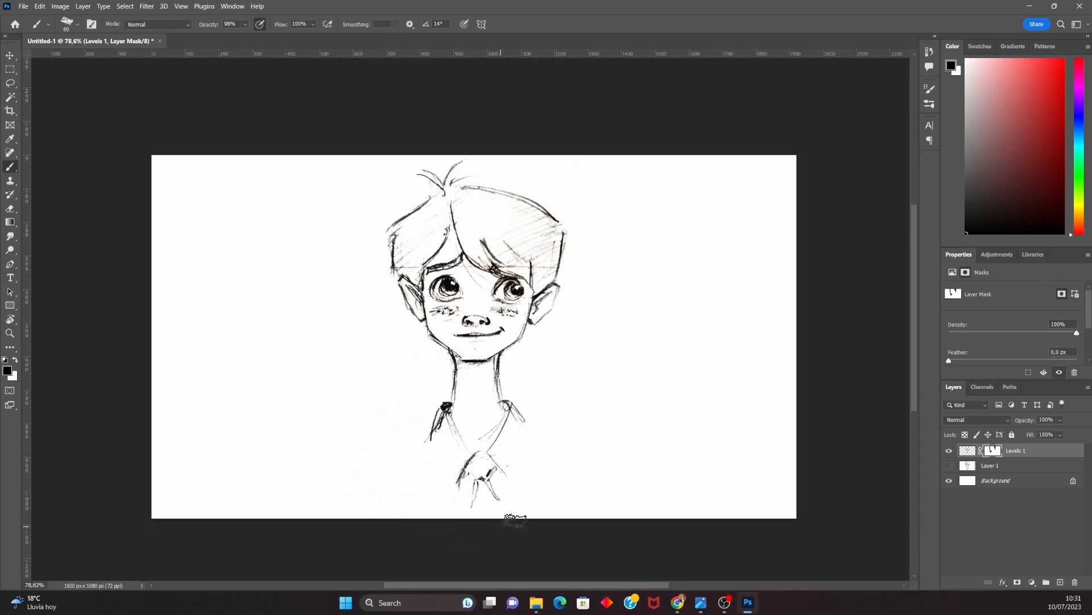
{"action": "mouse_move", "coordinate": [579, 249]}
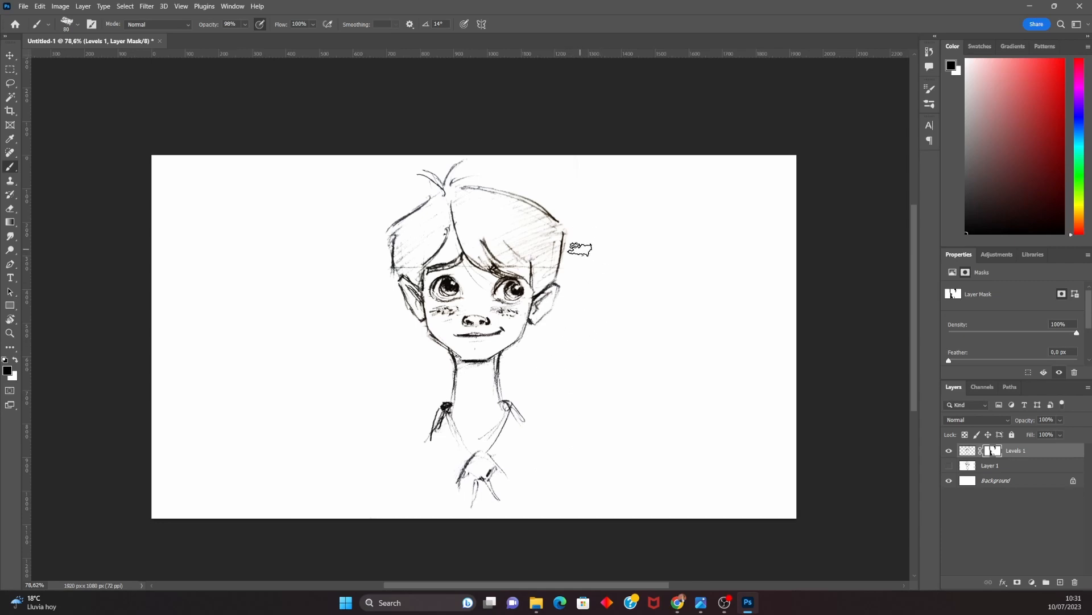
Commit the resized photo copy on the left and hide it, leaving the Layer 1 drawing shown.
{"action": "left_click", "coordinate": [11, 334]}
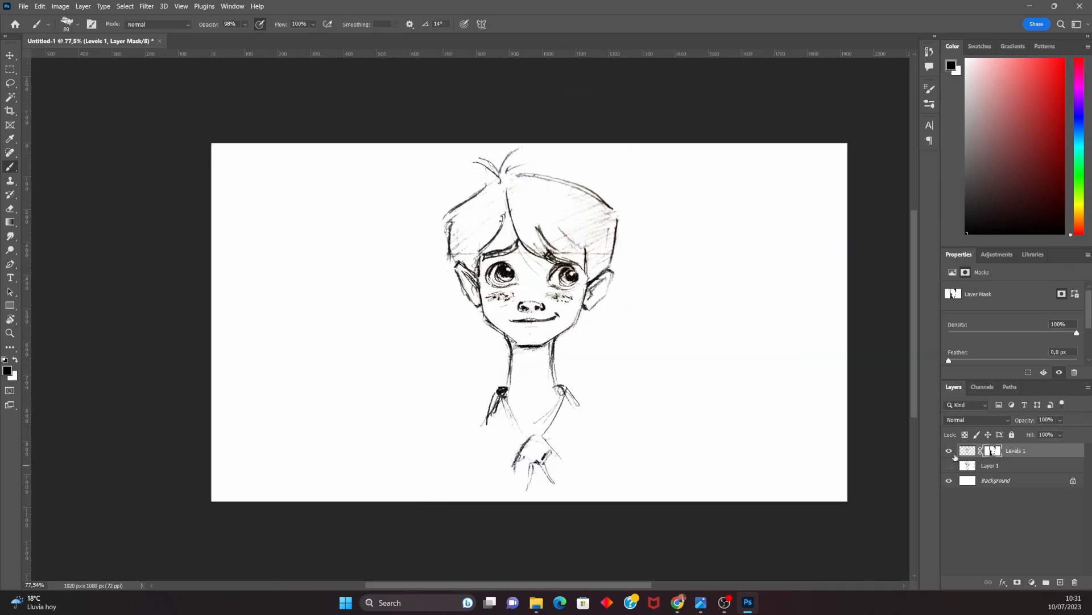
{"action": "left_click", "coordinate": [948, 465]}
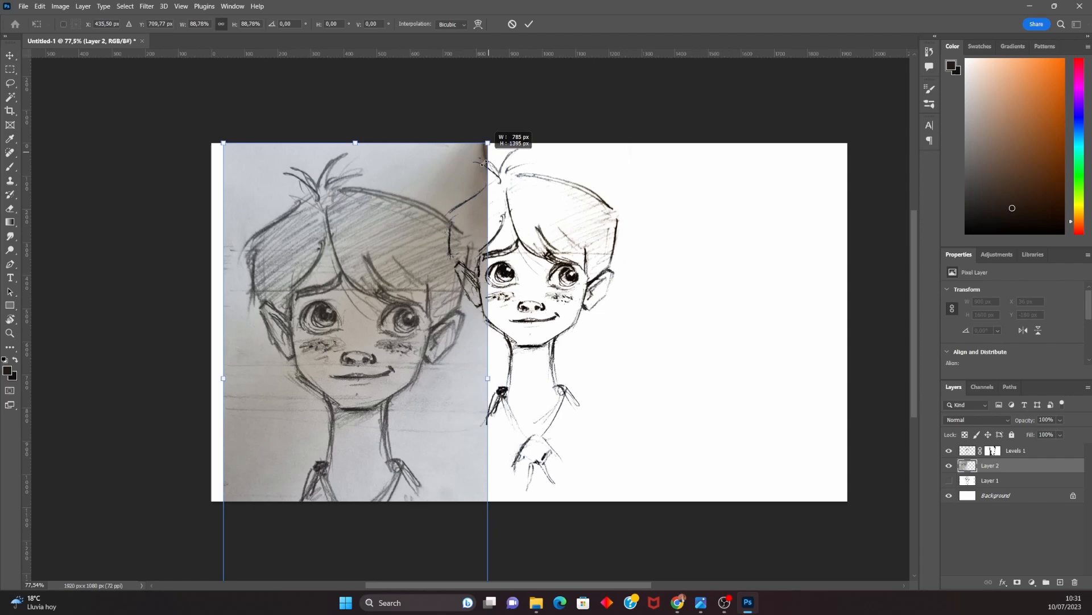
{"action": "left_click", "coordinate": [528, 24]}
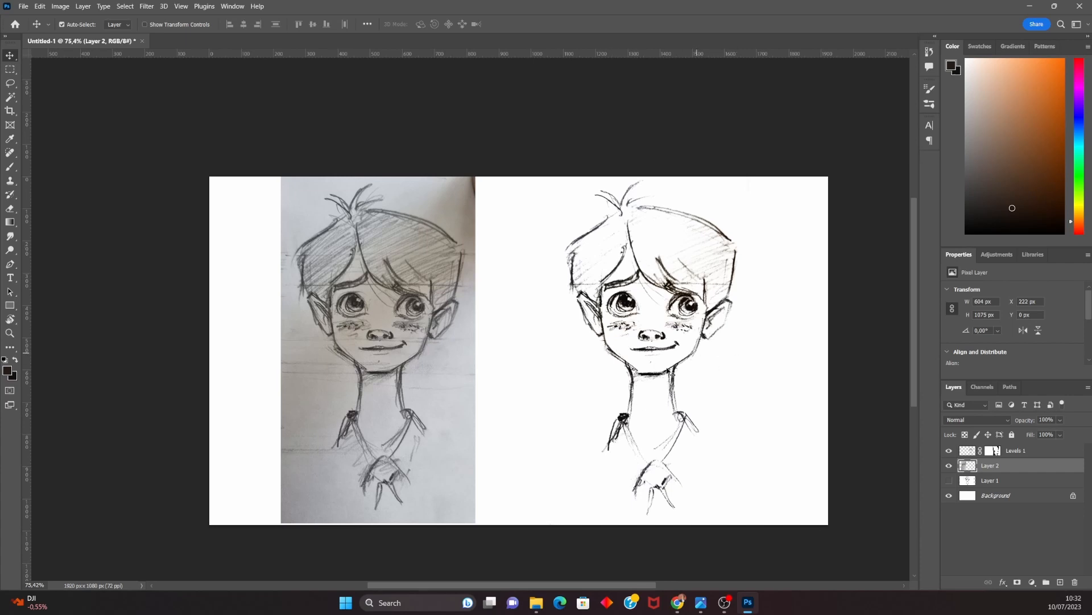
{"action": "mouse_move", "coordinate": [610, 400]}
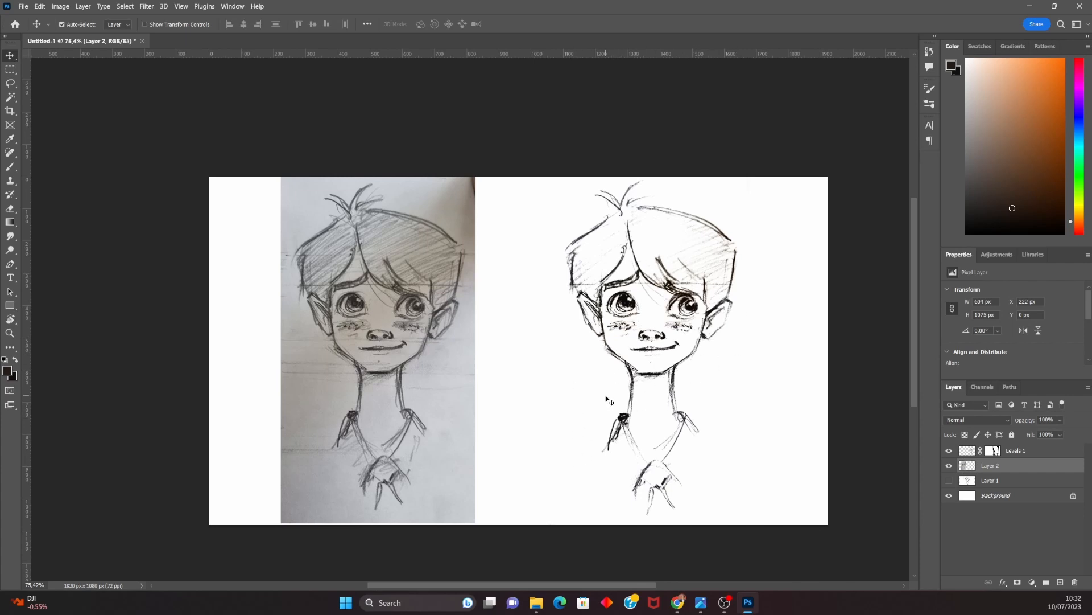
{"action": "mouse_move", "coordinate": [939, 462]}
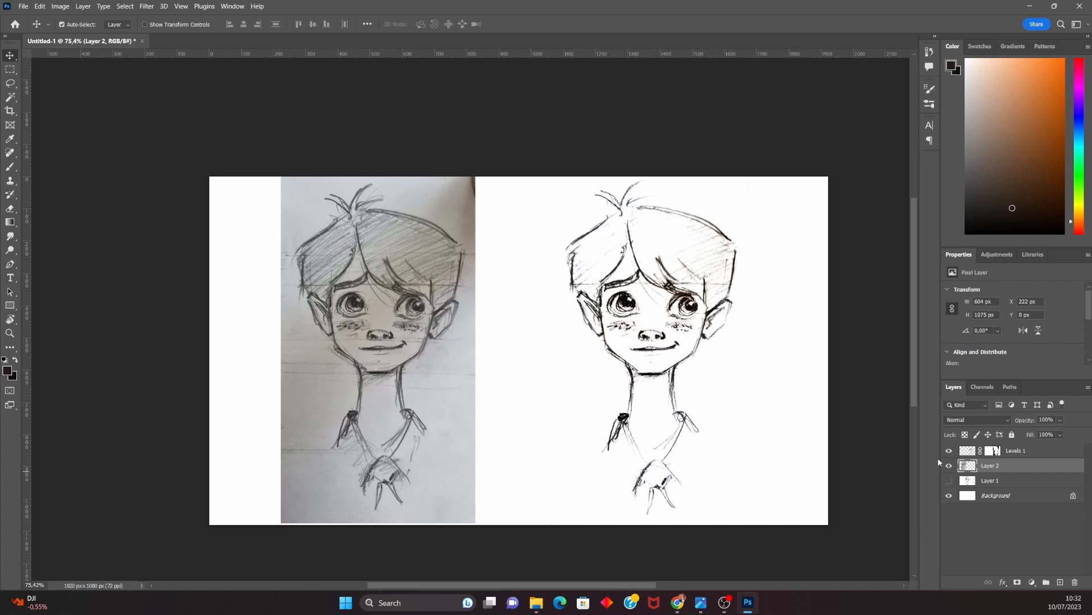
{"action": "left_click", "coordinate": [948, 465]}
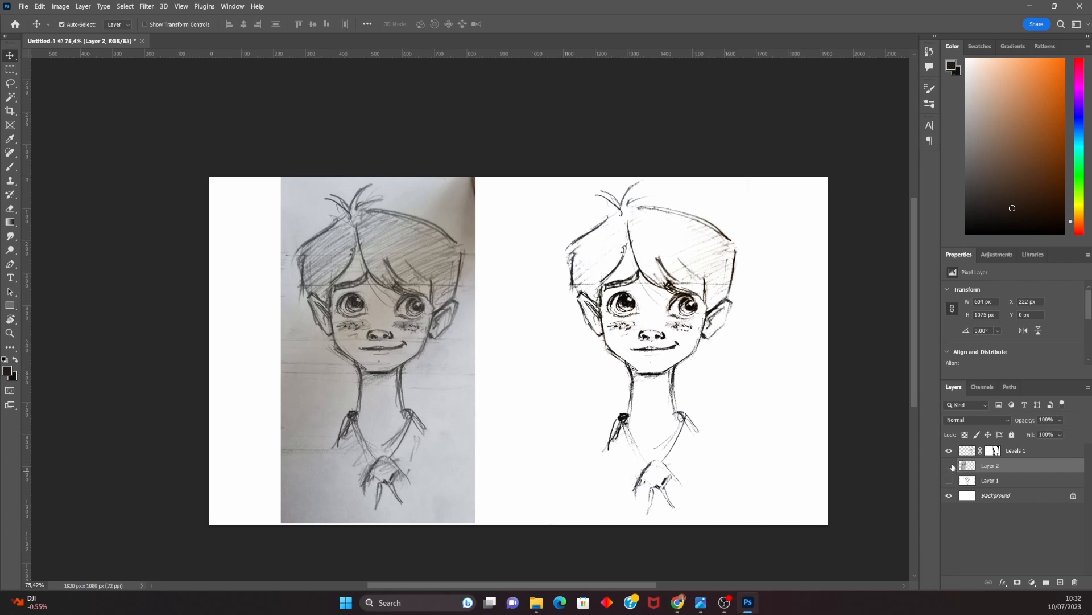
{"action": "left_click", "coordinate": [948, 465]}
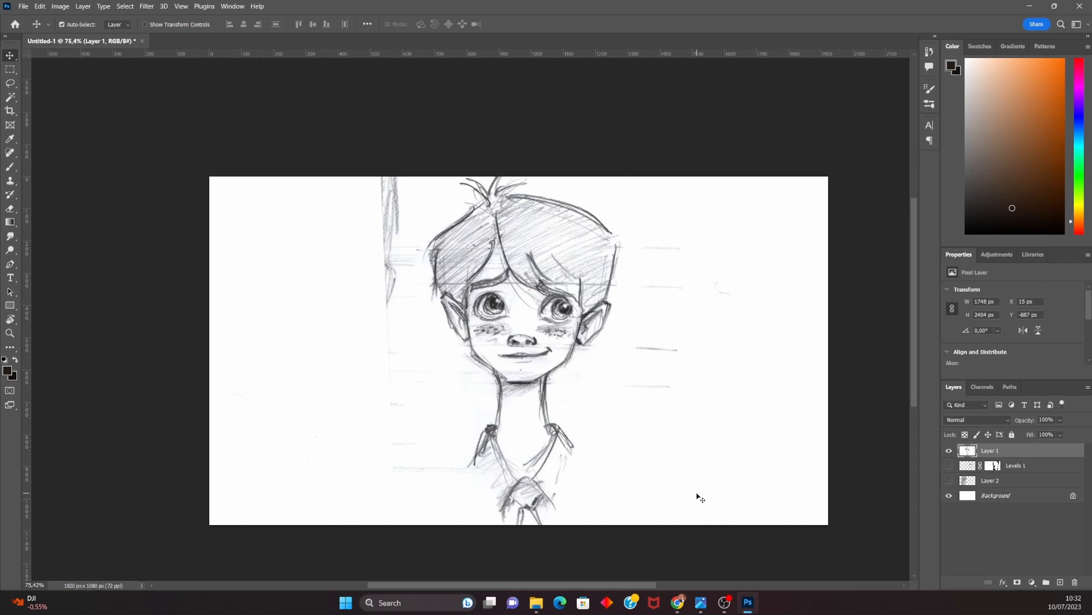
Resize the Layer 1 photo and add a Levels adjustment at 43 / 0.79 / 246 above it.
{"action": "key", "text": "ctrl+t"}
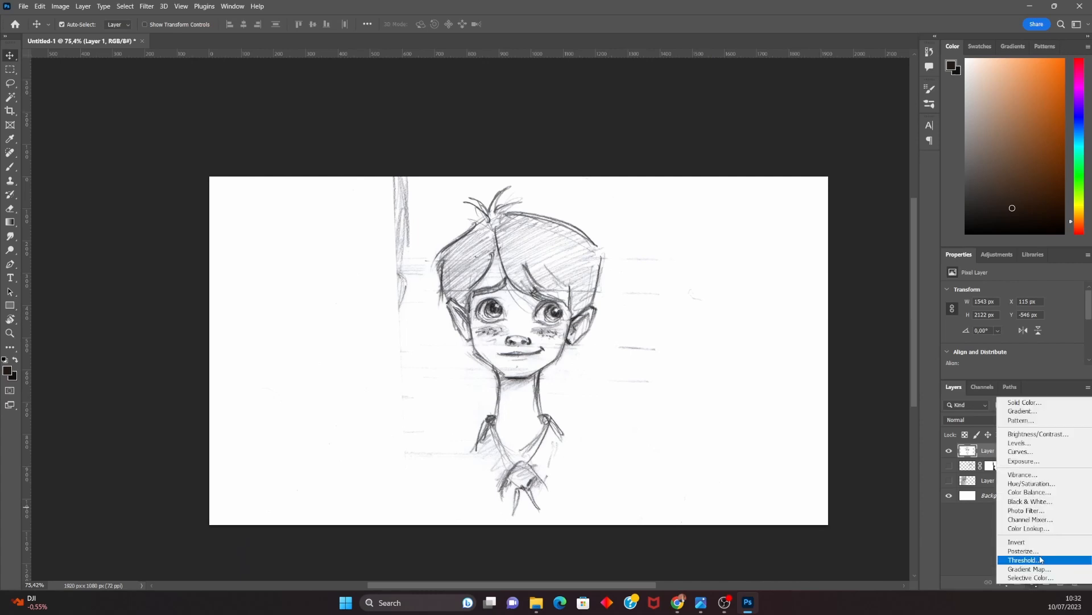
{"action": "left_click", "coordinate": [1018, 443]}
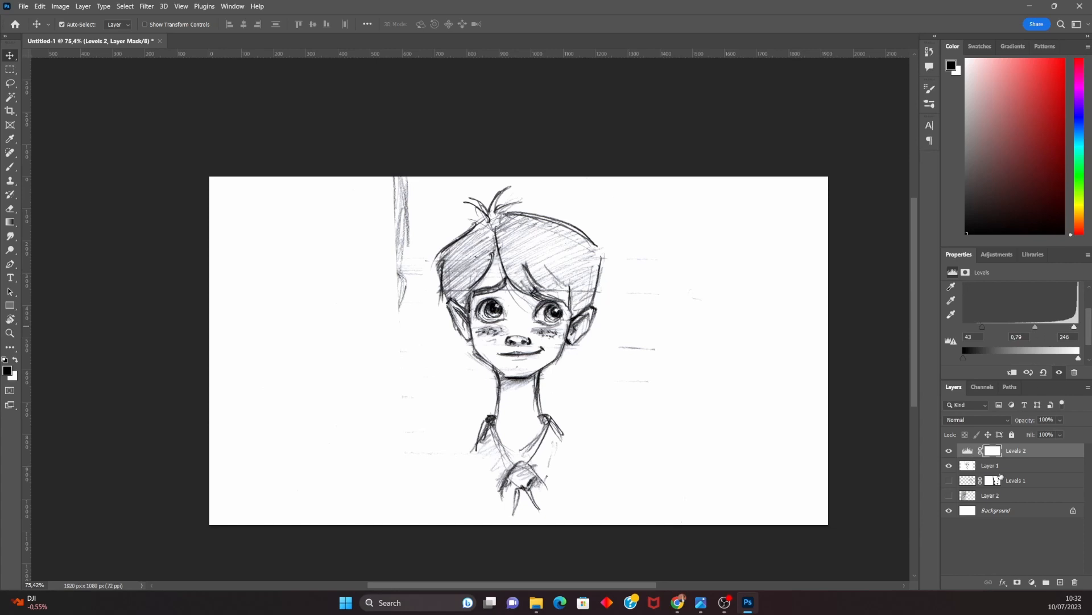
{"action": "left_click", "coordinate": [991, 451]}
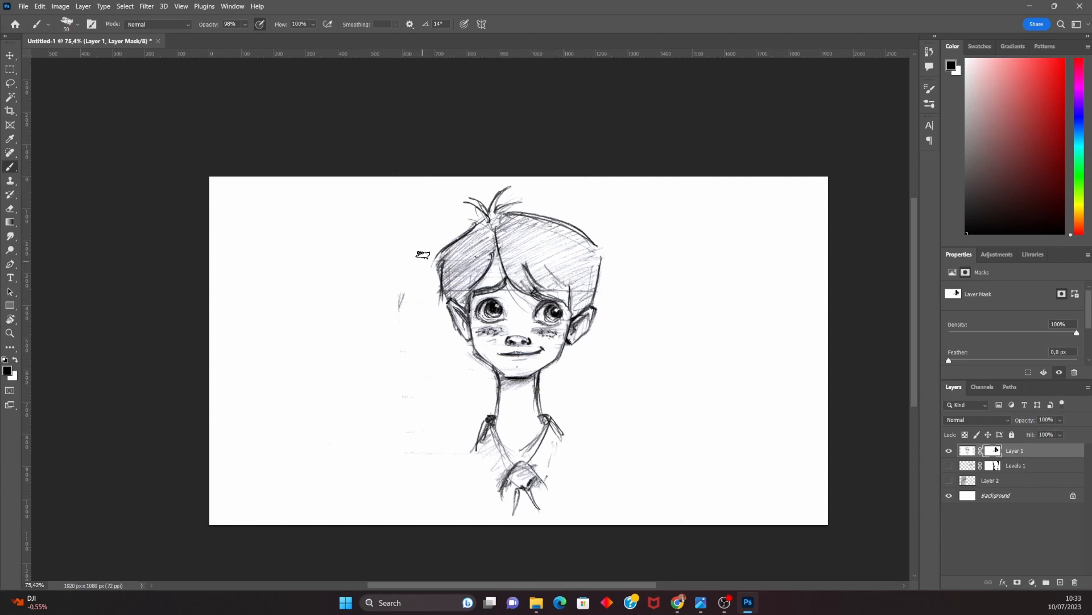
Paint out the stray paper mark beside the hair on Layer 1's mask.
{"action": "left_click", "coordinate": [967, 451]}
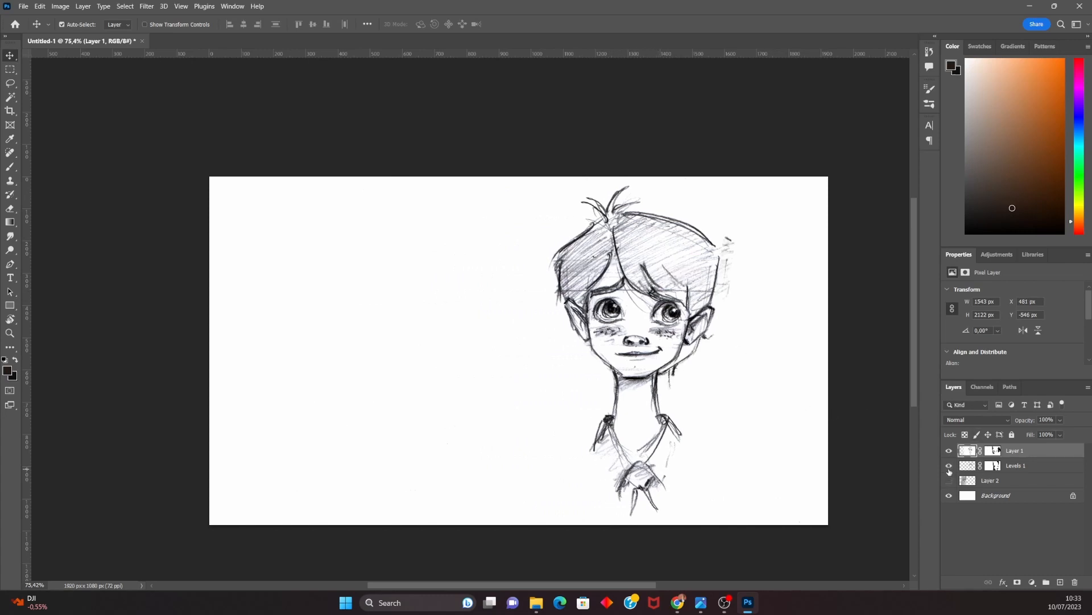
Make the Levels 1 line art visible again beside the Layer 1 drawing.
{"action": "left_click", "coordinate": [1015, 464]}
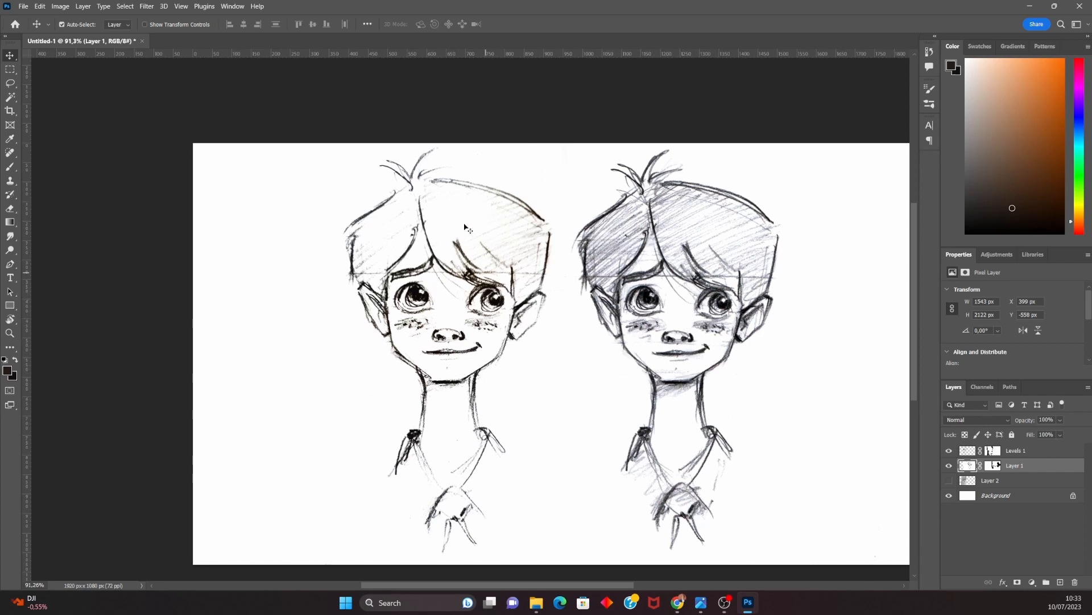
{"action": "mouse_move", "coordinate": [491, 371]}
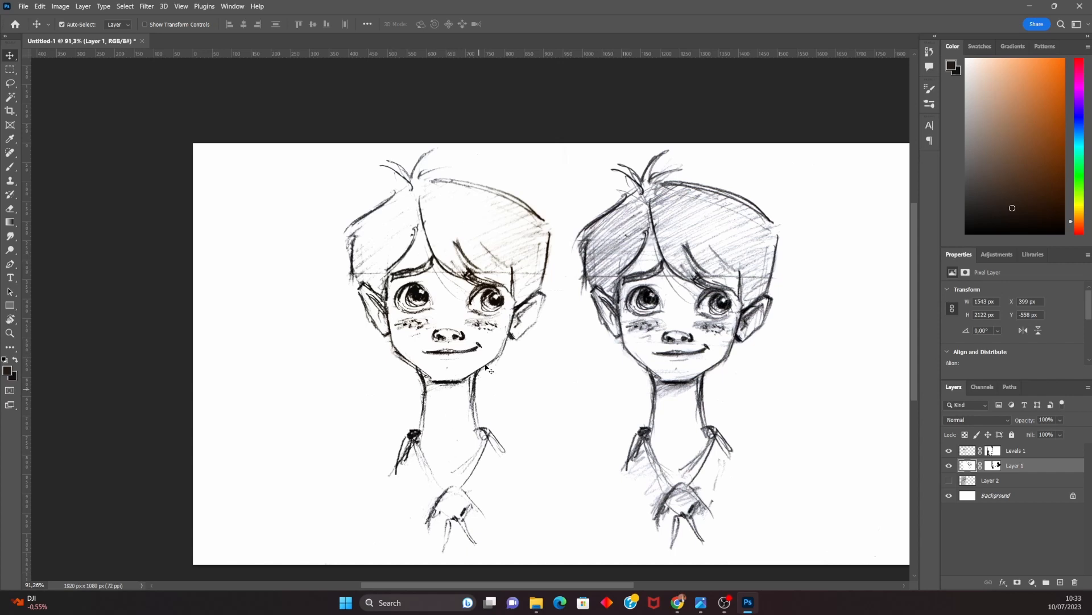
{"action": "mouse_move", "coordinate": [452, 250]}
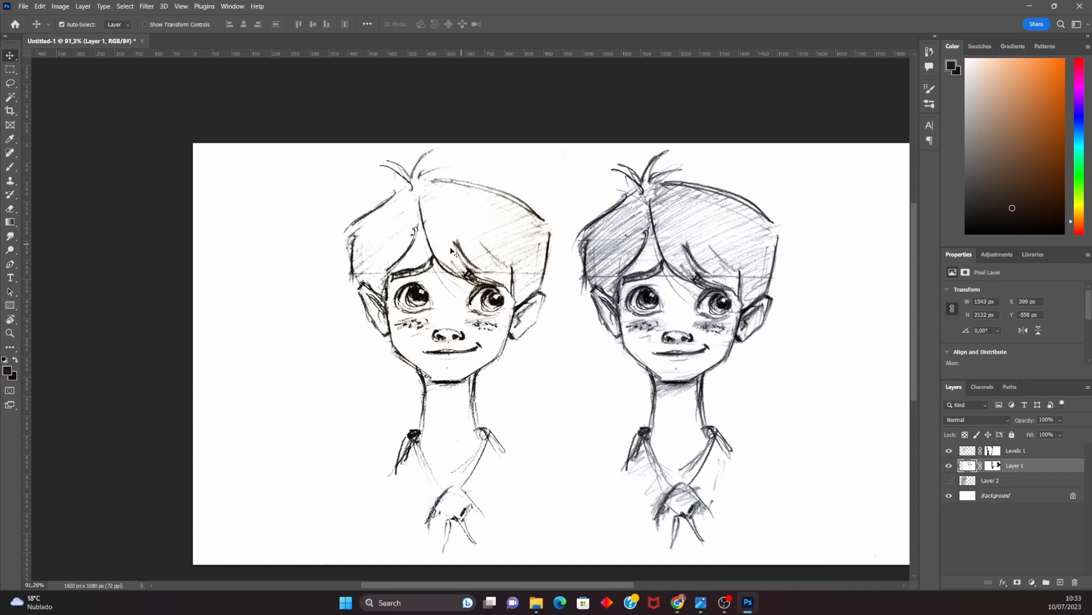